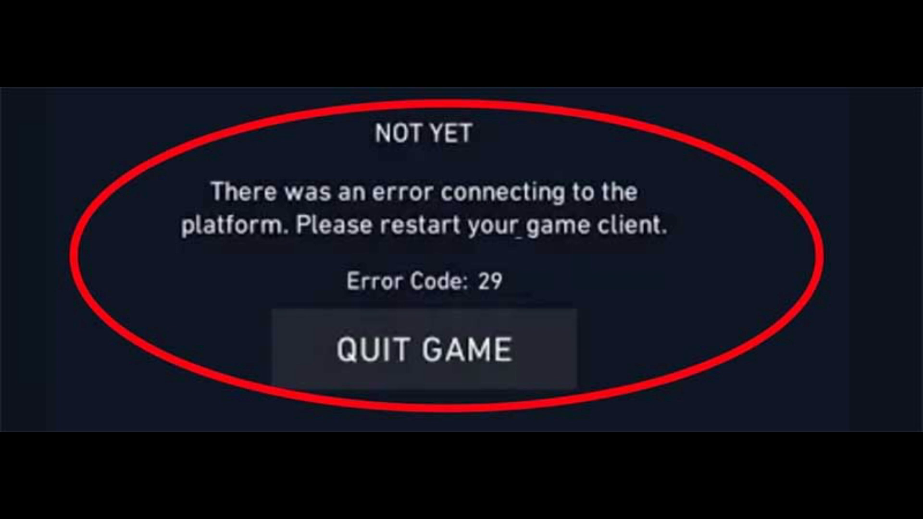
- Search Windows for 'win' so Windows Defender Firewall appears as the best match
{"action": "left_click", "coordinate": [423, 346]}
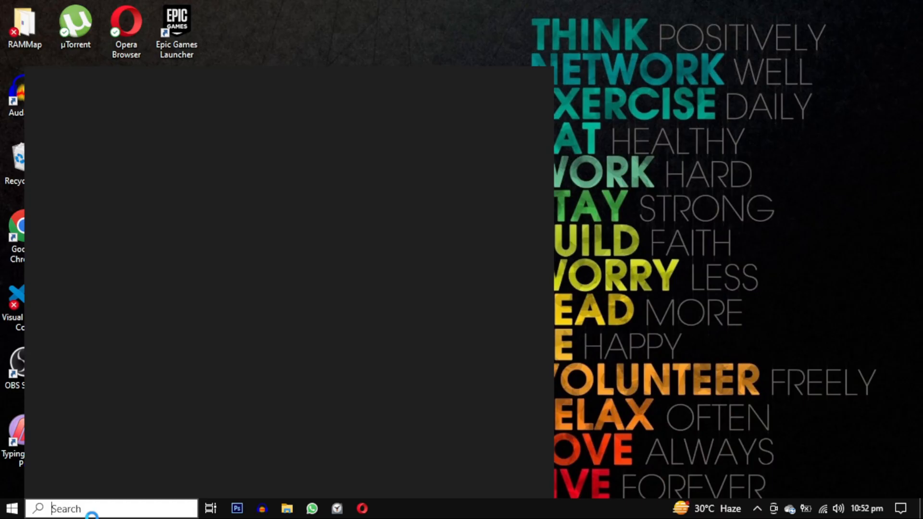
{"action": "type", "text": "windows"}
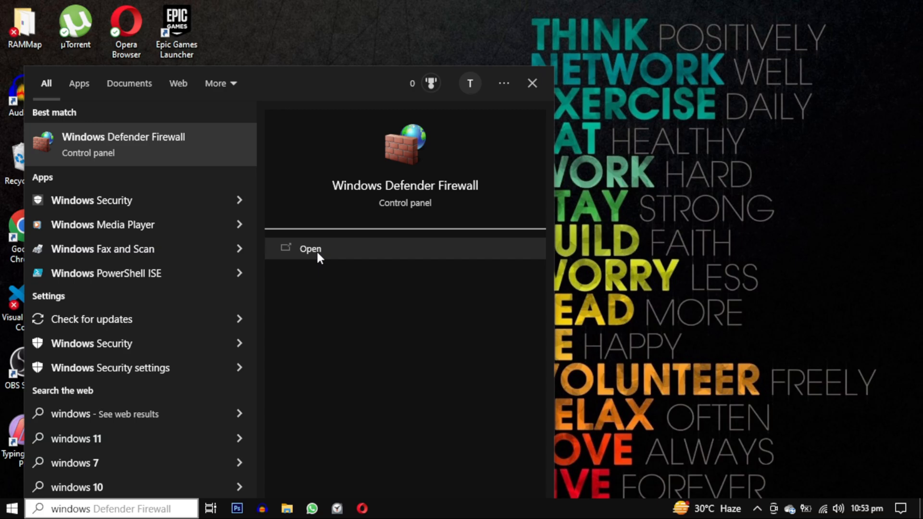
- Reach the firewall's allowed apps list and unlock it with Change settings
{"action": "left_click", "coordinate": [310, 248]}
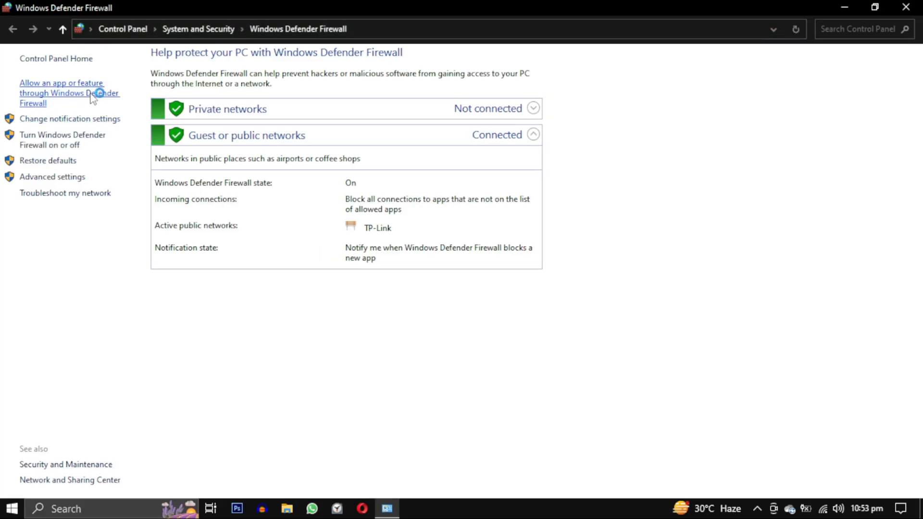
{"action": "left_click", "coordinate": [61, 92]}
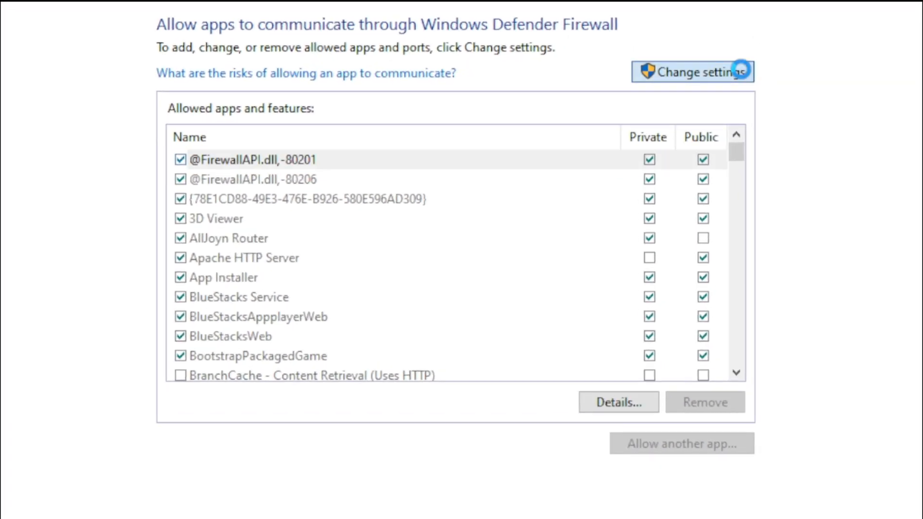
{"action": "left_click", "coordinate": [691, 71]}
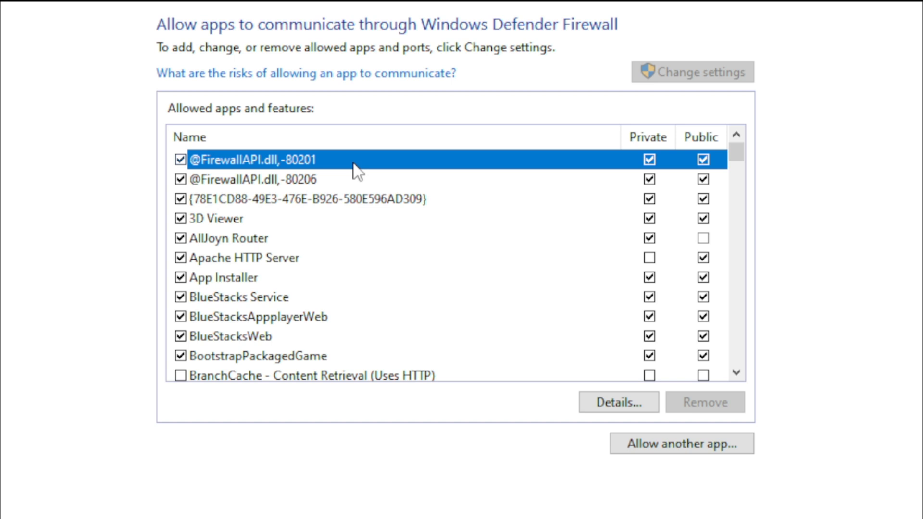
- Remove the BootstrapPackagedGame and Vanguard user-mode service entries from the allowed apps
{"action": "left_click", "coordinate": [242, 336]}
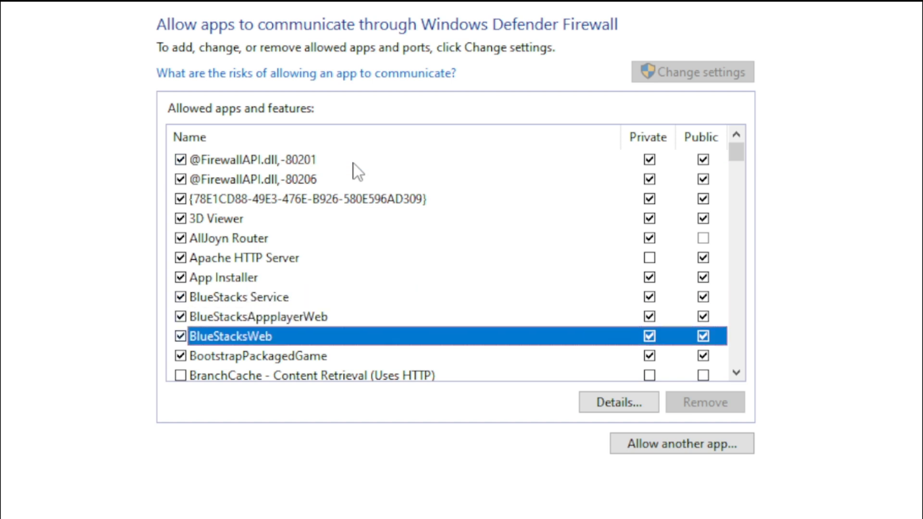
{"action": "left_click", "coordinate": [254, 355]}
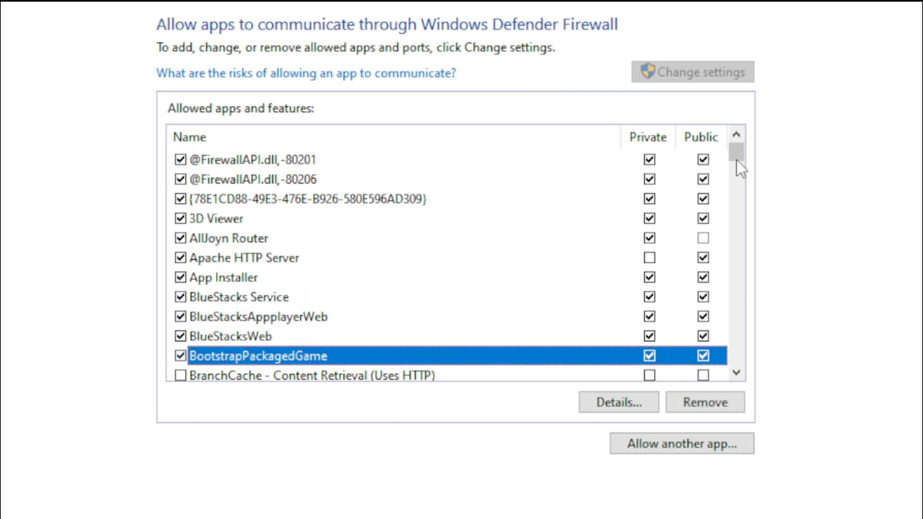
{"action": "scroll", "scroll_direction": "down", "scroll_amount": 3}
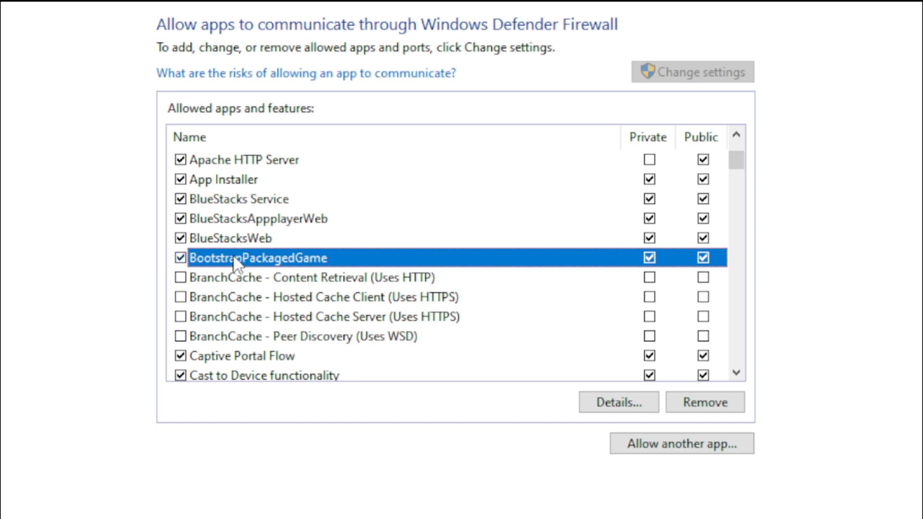
{"action": "left_click", "coordinate": [703, 402]}
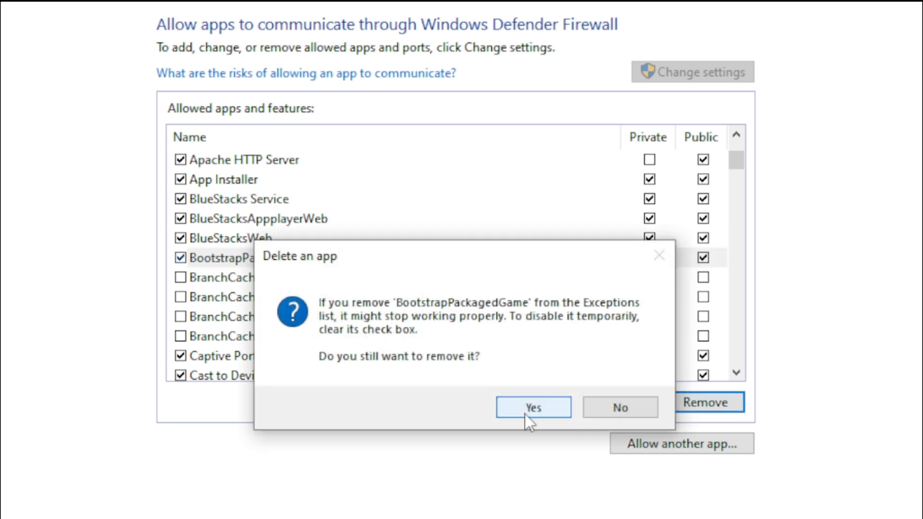
{"action": "left_click", "coordinate": [532, 407]}
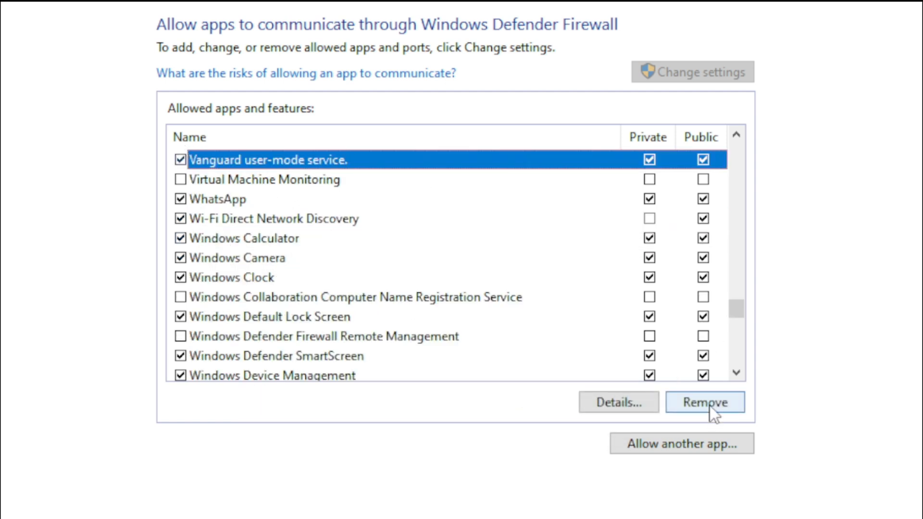
{"action": "left_click", "coordinate": [703, 402]}
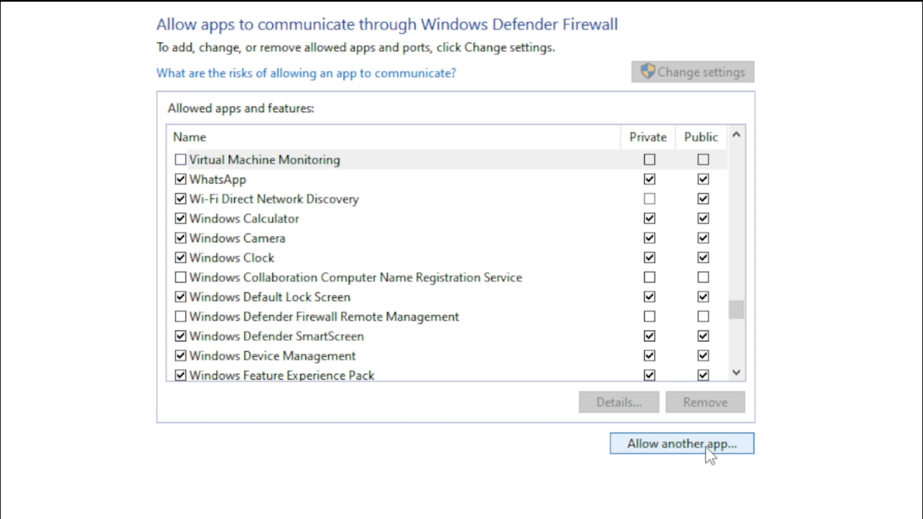
- Browse to C:\Riot Games\VALORANT\live and choose VALORANT.exe as the app to allow
{"action": "left_click", "coordinate": [680, 443]}
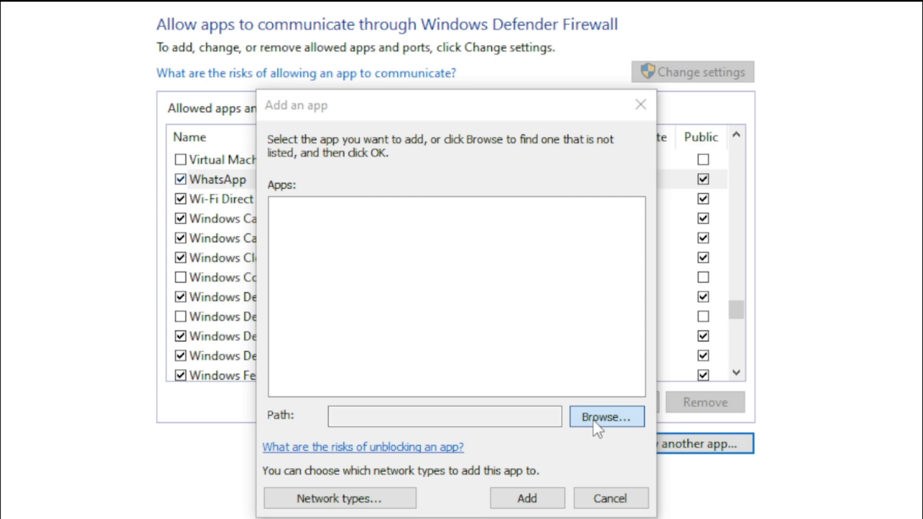
{"action": "left_click", "coordinate": [606, 416]}
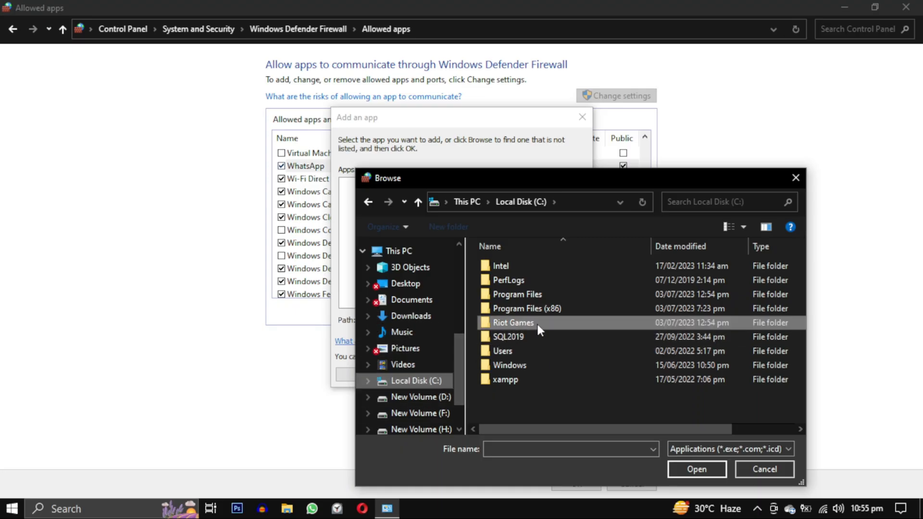
{"action": "double_click", "coordinate": [512, 323]}
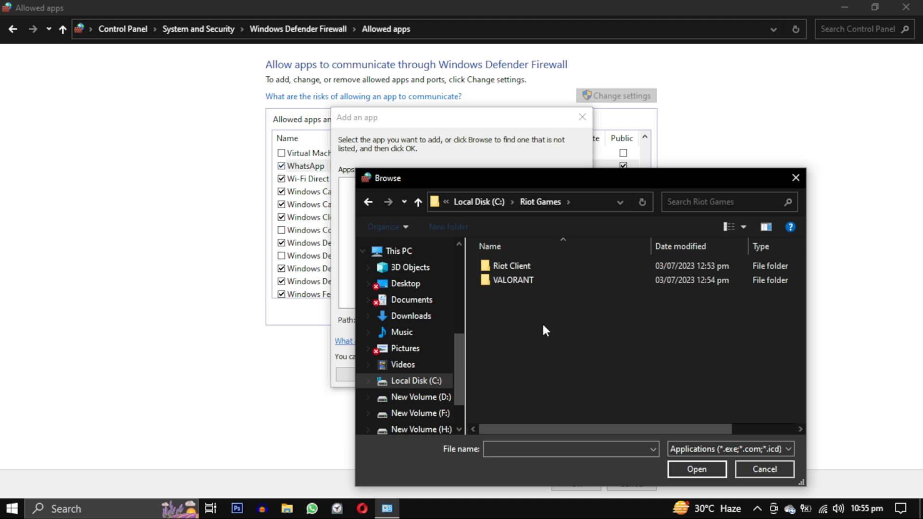
{"action": "double_click", "coordinate": [513, 280]}
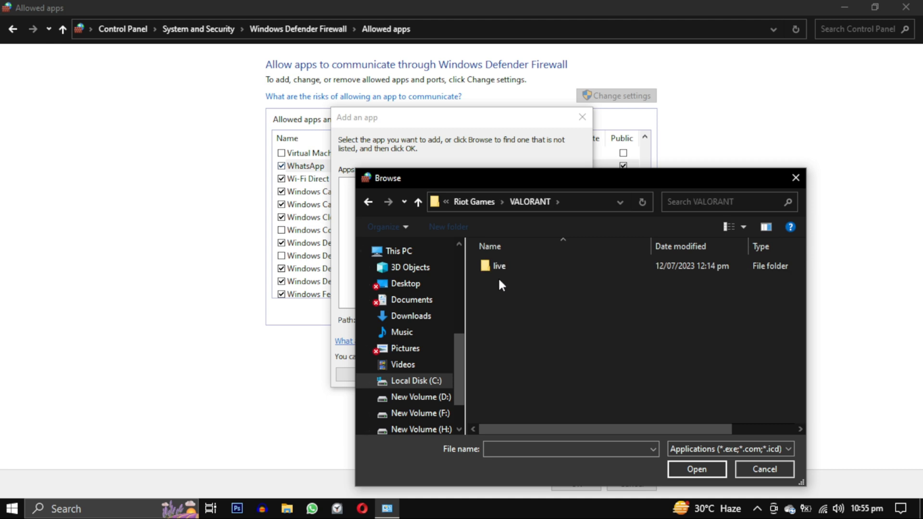
{"action": "double_click", "coordinate": [499, 265]}
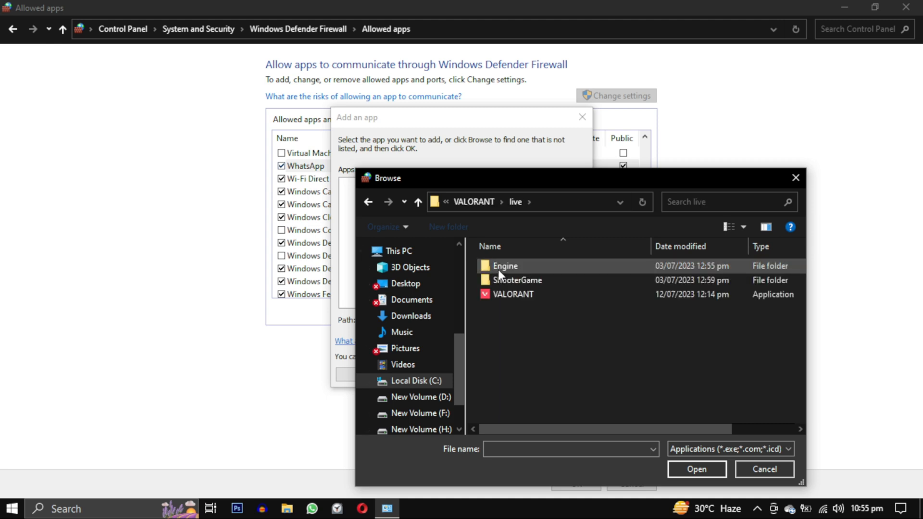
{"action": "left_click", "coordinate": [513, 294]}
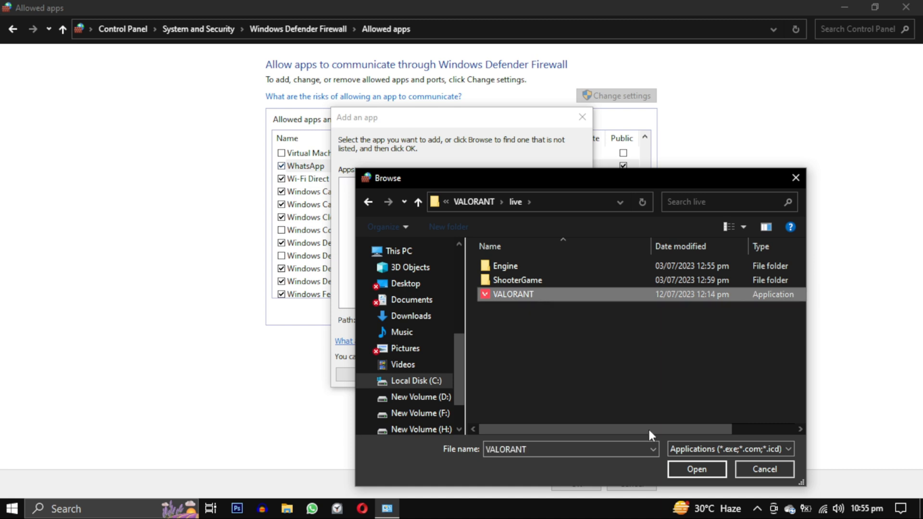
{"action": "left_click", "coordinate": [696, 469]}
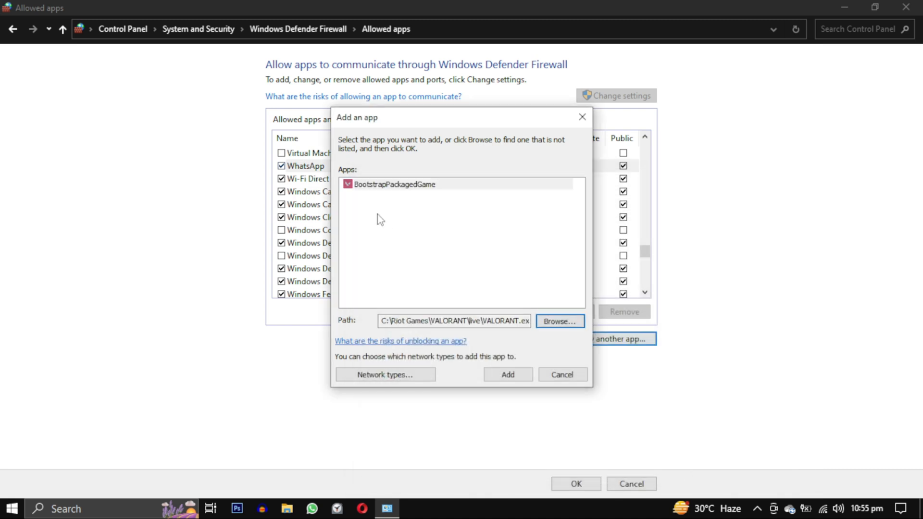
- Add BootstrapPackagedGame to the allowed list and permit it on private and public networks
{"action": "left_click", "coordinate": [393, 184]}
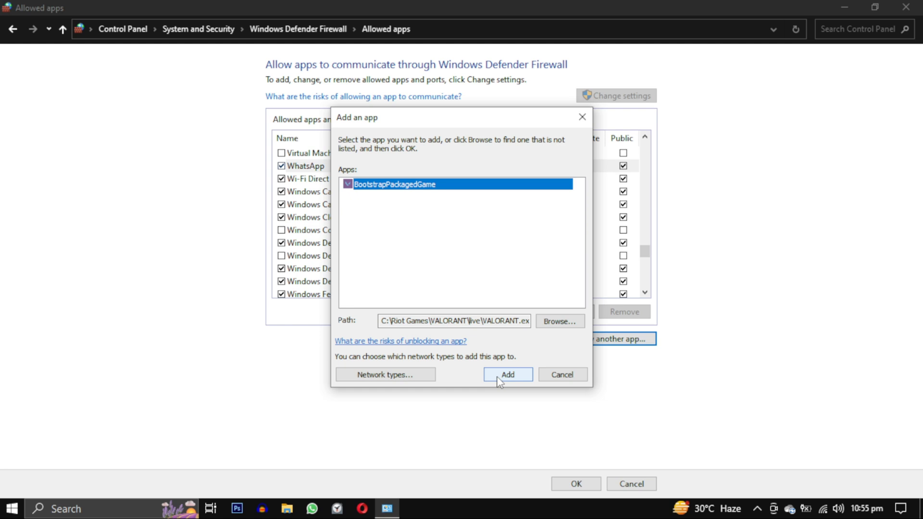
{"action": "left_click", "coordinate": [507, 374]}
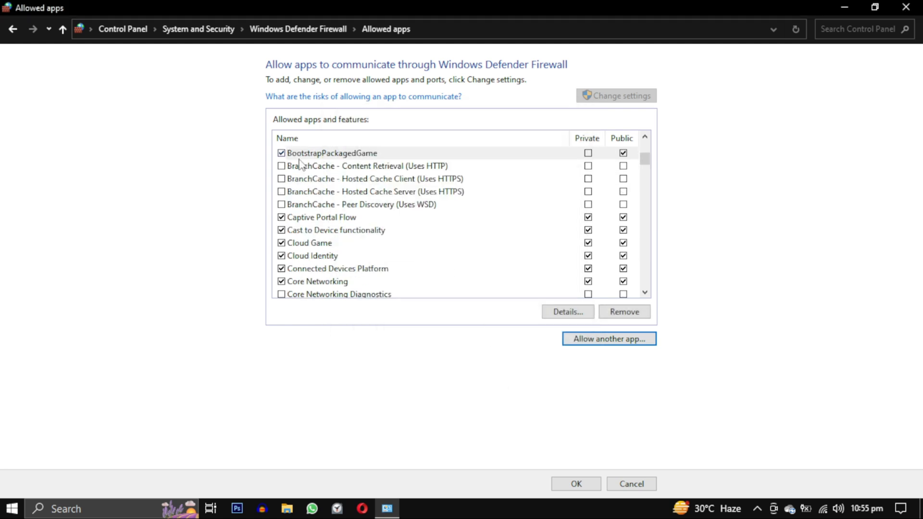
{"action": "left_click", "coordinate": [587, 152]}
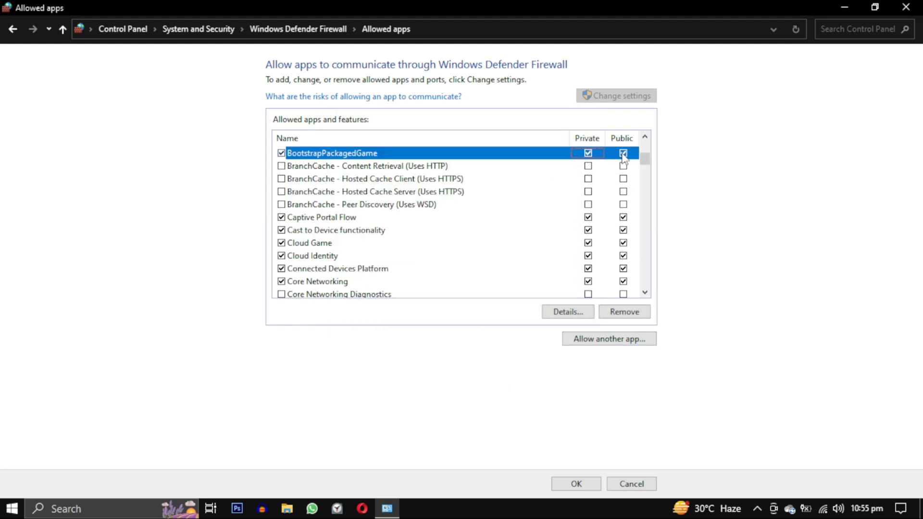
{"action": "left_click", "coordinate": [608, 339]}
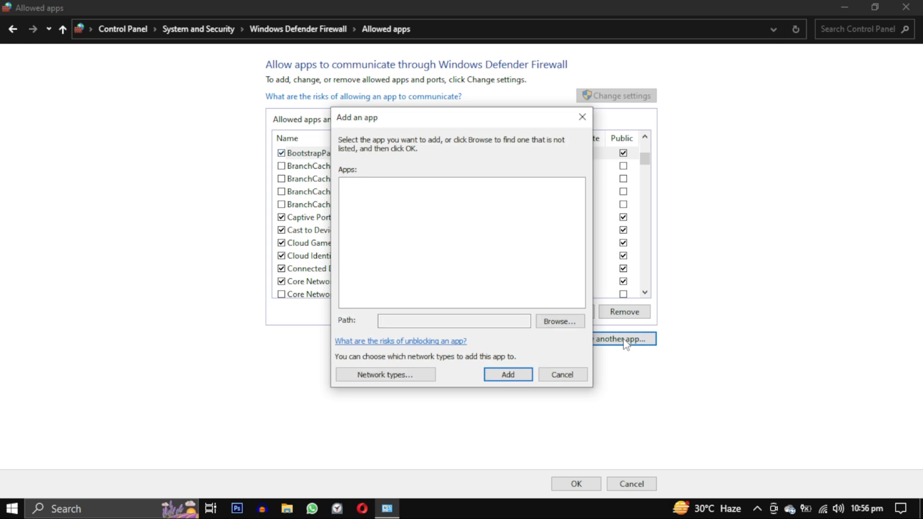
{"action": "mouse_move", "coordinate": [560, 321]}
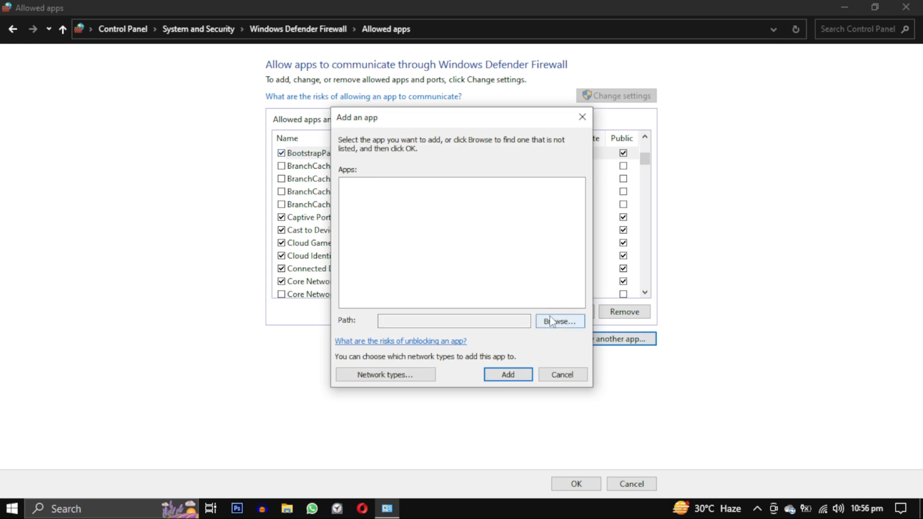
- Browse to C:\Riot Games\Riot Client and add RiotClientServices as an allowed app
{"action": "left_click", "coordinate": [558, 321]}
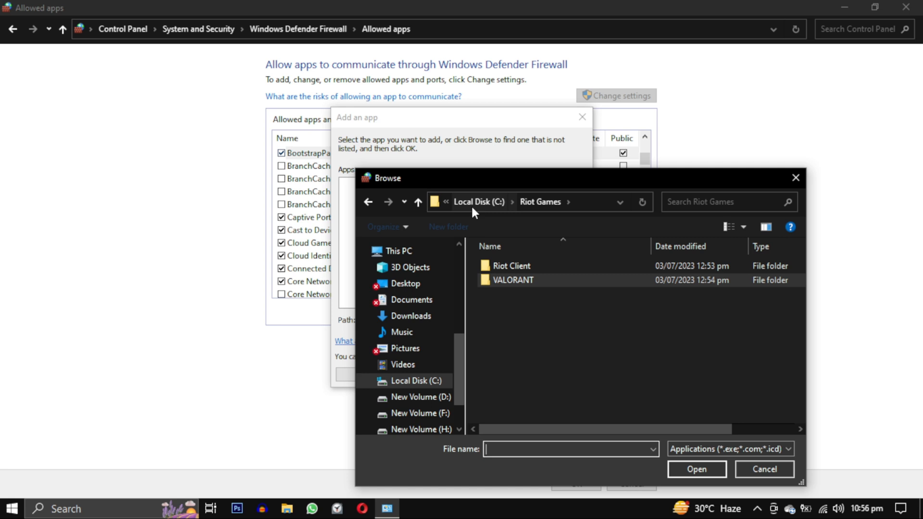
{"action": "left_click", "coordinate": [478, 200]}
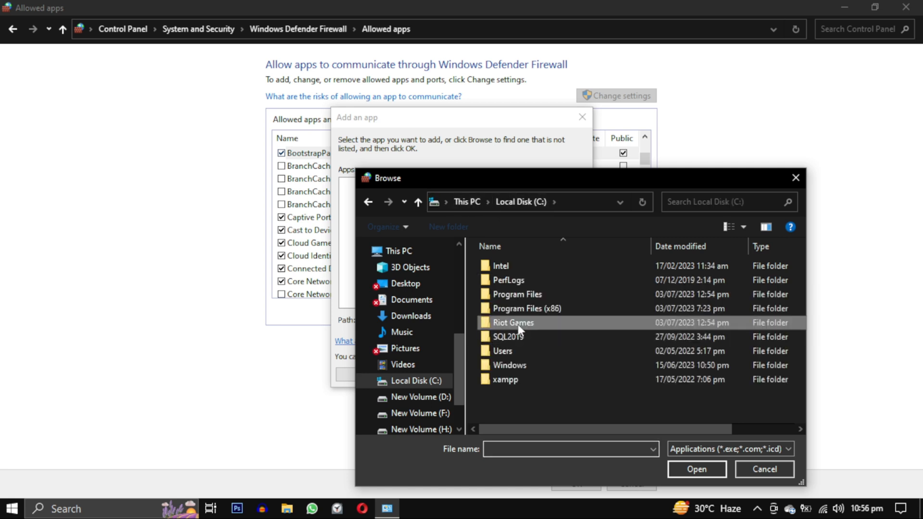
{"action": "double_click", "coordinate": [513, 323]}
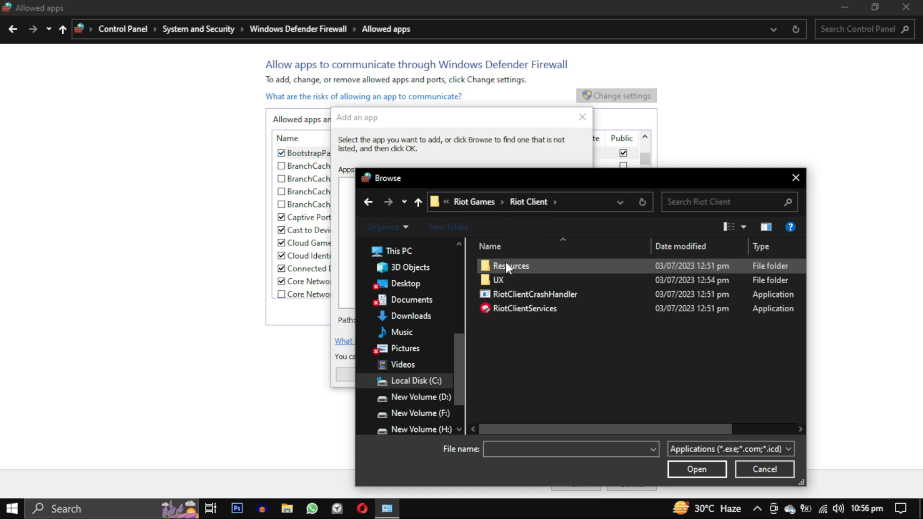
{"action": "left_click", "coordinate": [524, 307]}
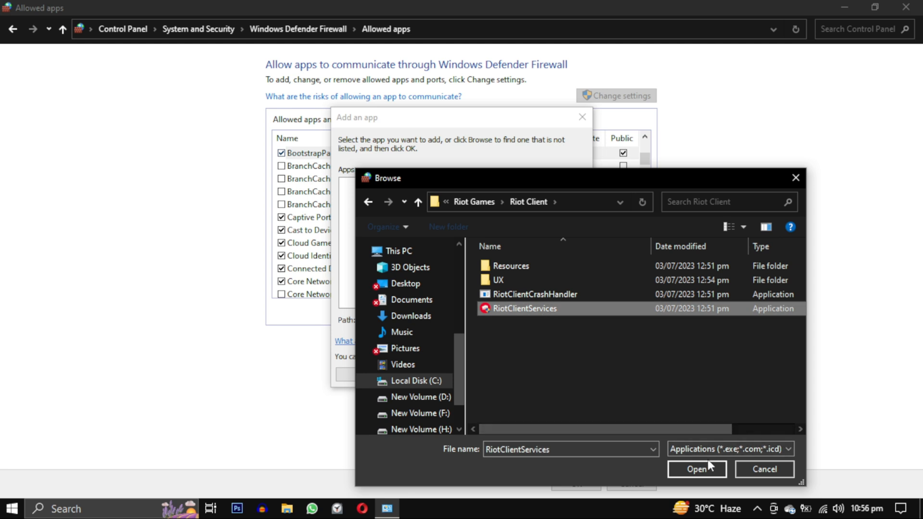
{"action": "left_click", "coordinate": [696, 469]}
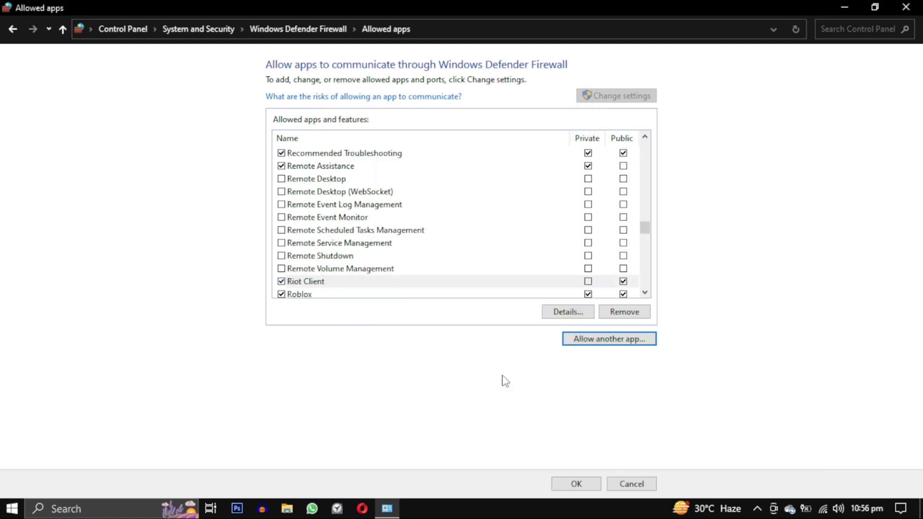
{"action": "mouse_move", "coordinate": [587, 288]}
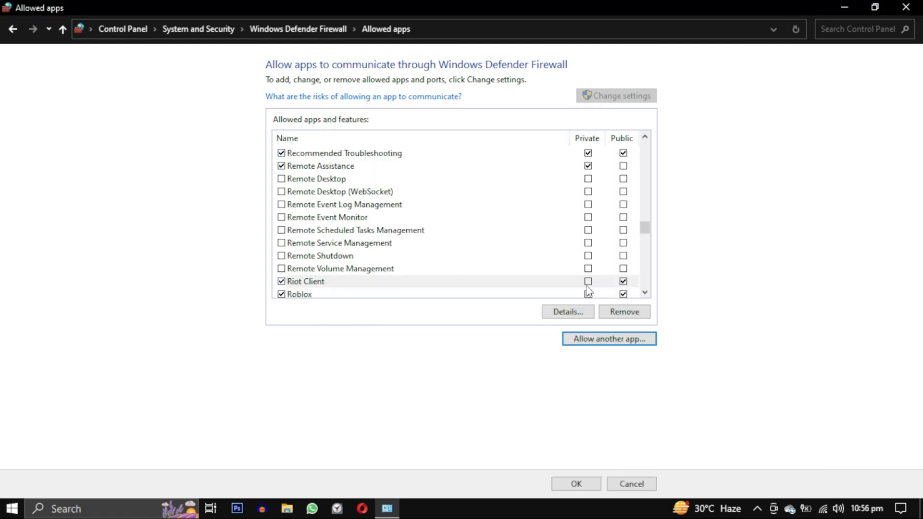
- Allow Riot Client on private and public networks and begin adding another app
{"action": "left_click", "coordinate": [586, 280]}
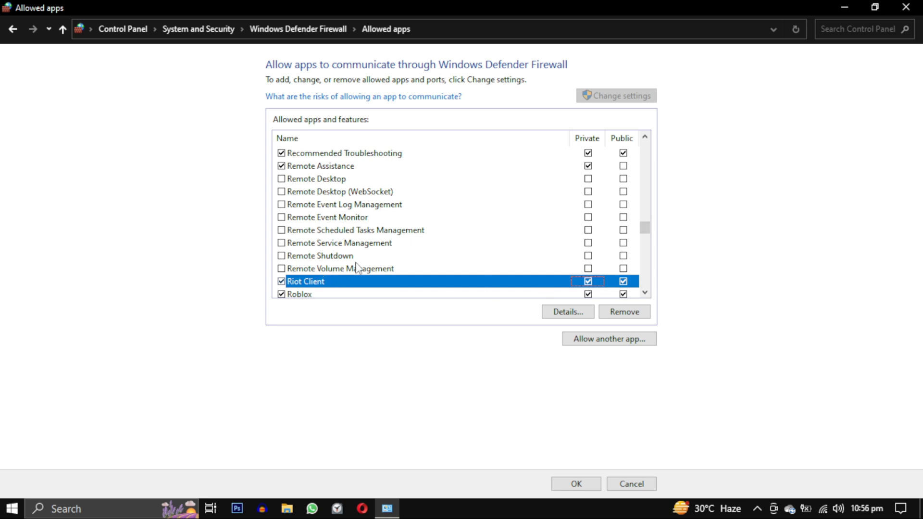
{"action": "left_click", "coordinate": [608, 338]}
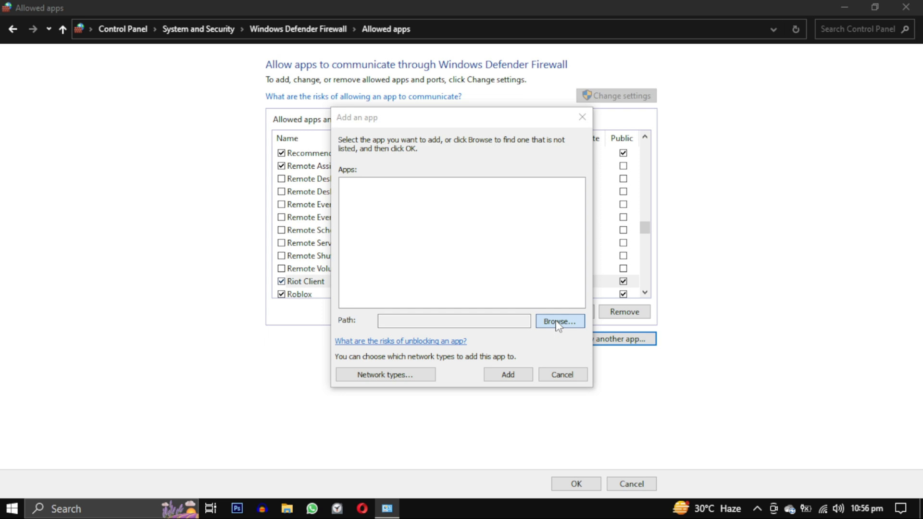
- Browse to C:\Program Files\Riot Vanguard and choose vgc as the app to allow
{"action": "left_click", "coordinate": [557, 321]}
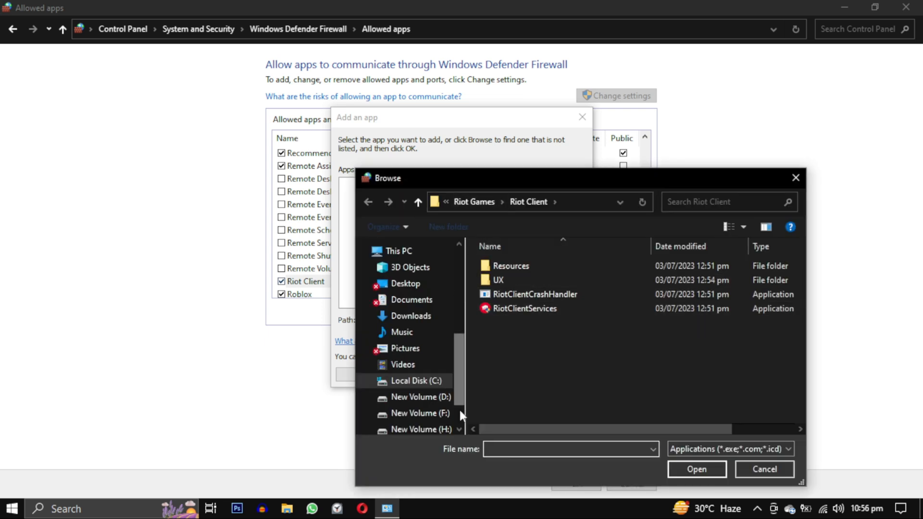
{"action": "left_click", "coordinate": [415, 381]}
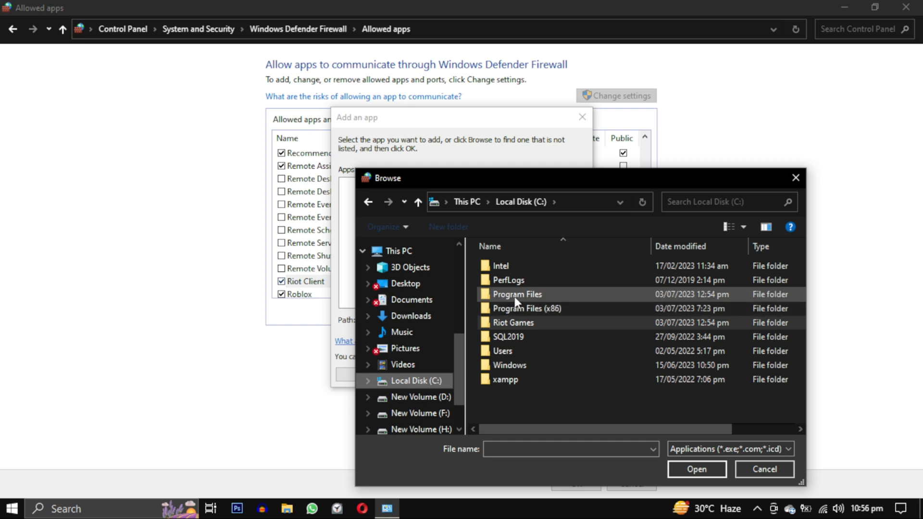
{"action": "double_click", "coordinate": [516, 294]}
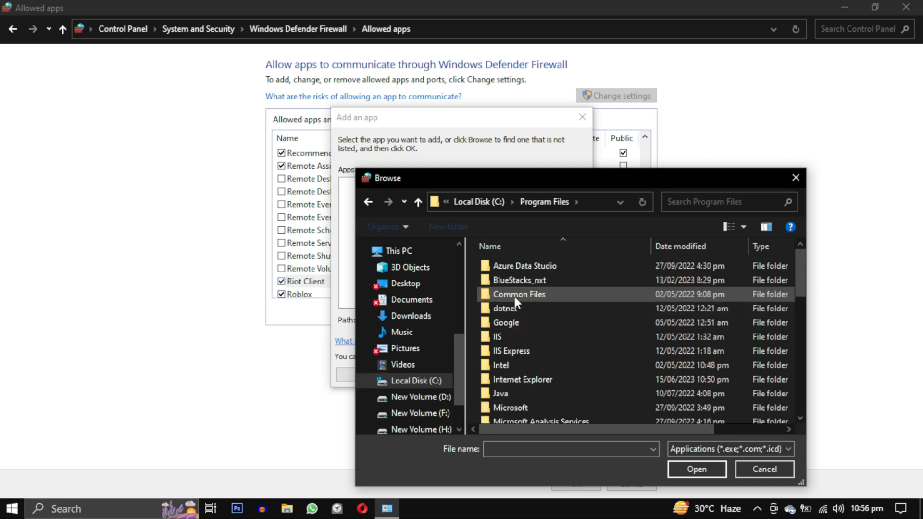
{"action": "scroll", "scroll_direction": "down", "scroll_amount": 3}
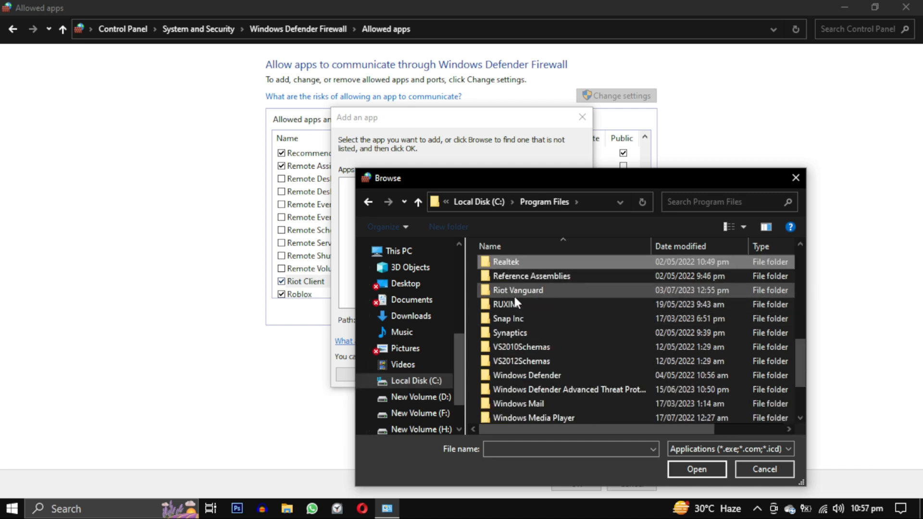
{"action": "double_click", "coordinate": [517, 289]}
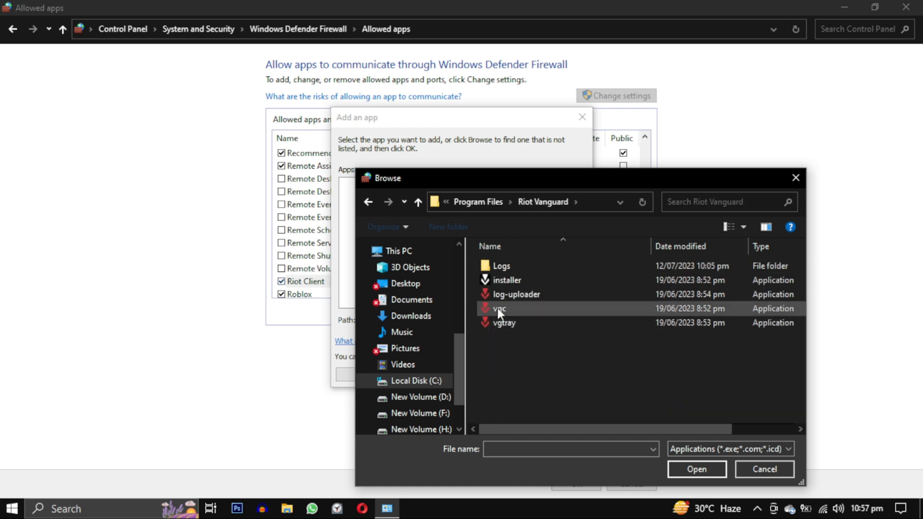
{"action": "mouse_move", "coordinate": [765, 316]}
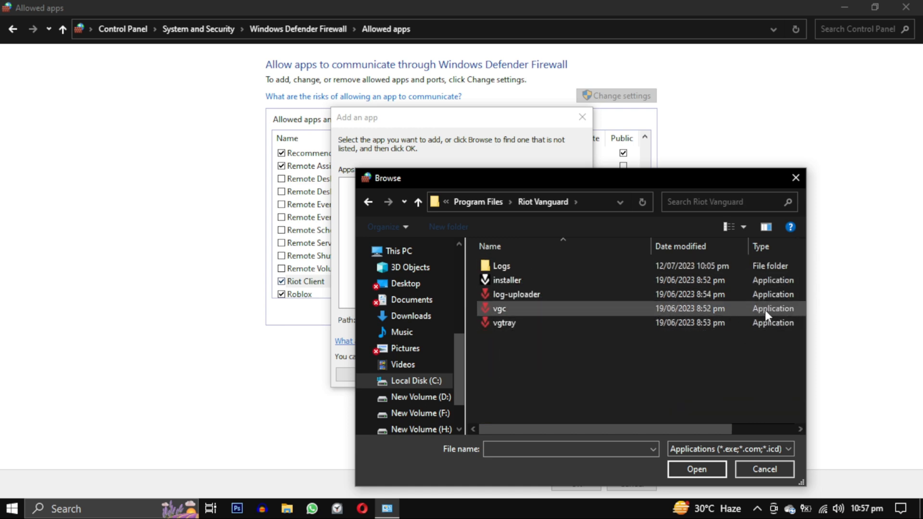
{"action": "left_click", "coordinate": [696, 469]}
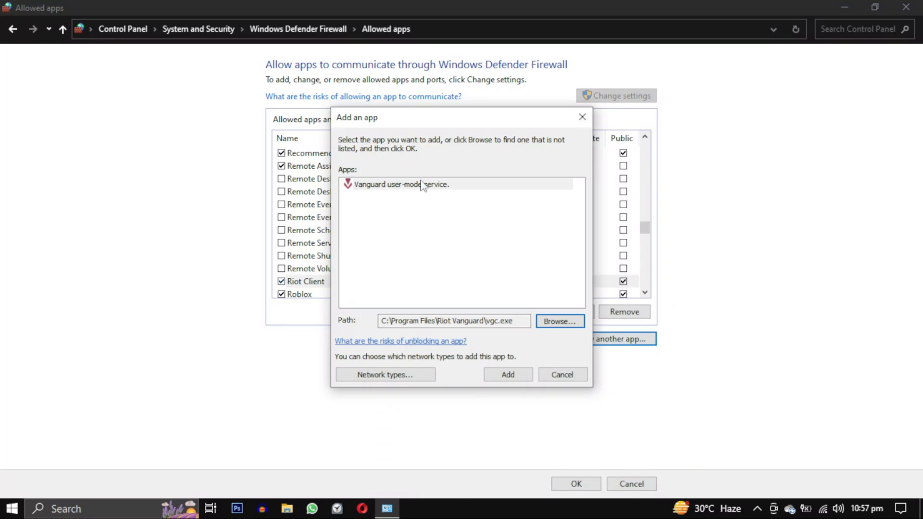
- Add Vanguard user-mode service to the allowed apps and save the list with OK
{"action": "left_click", "coordinate": [507, 374]}
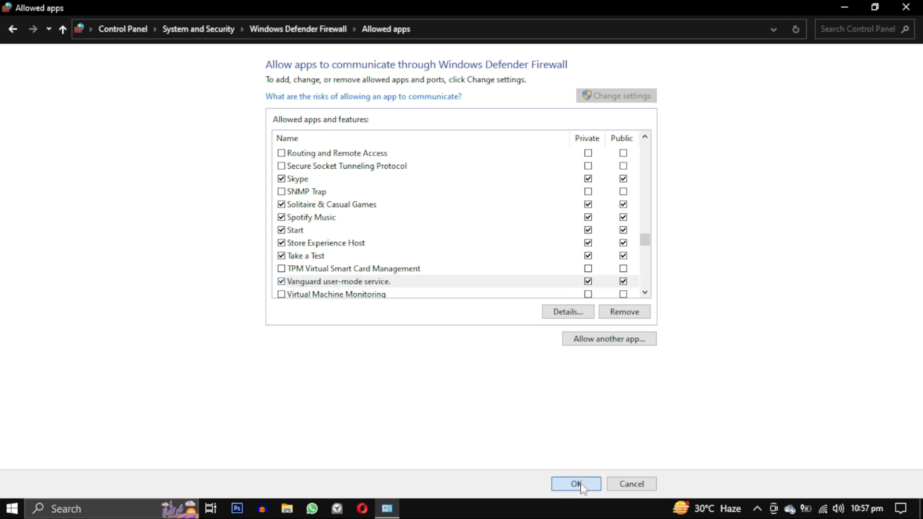
{"action": "left_click", "coordinate": [574, 484]}
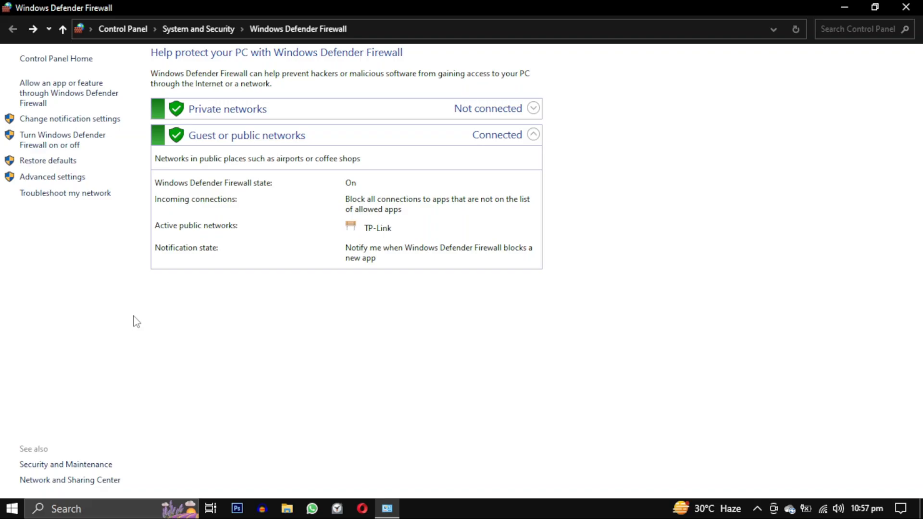
{"action": "mouse_move", "coordinate": [157, 352]}
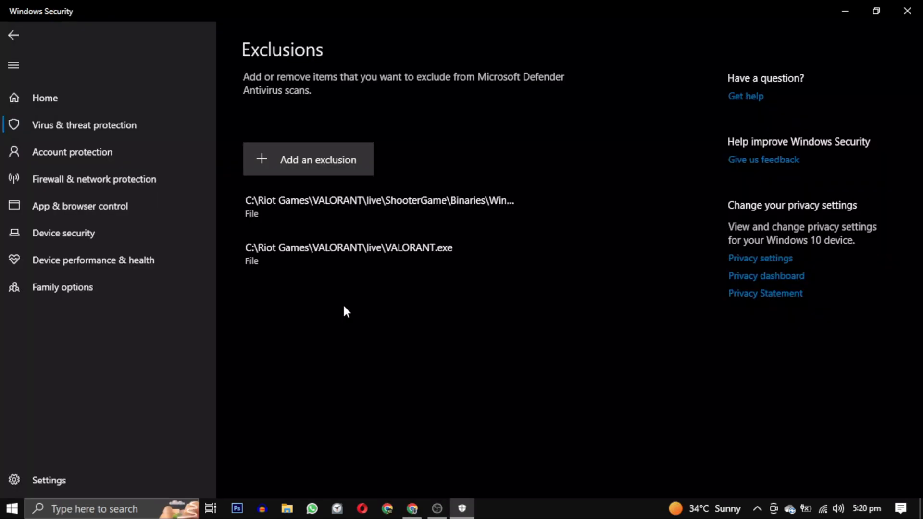
- Add the Engine Win64 executable as an antivirus exclusion and start another file exclusion
{"action": "left_click", "coordinate": [308, 158]}
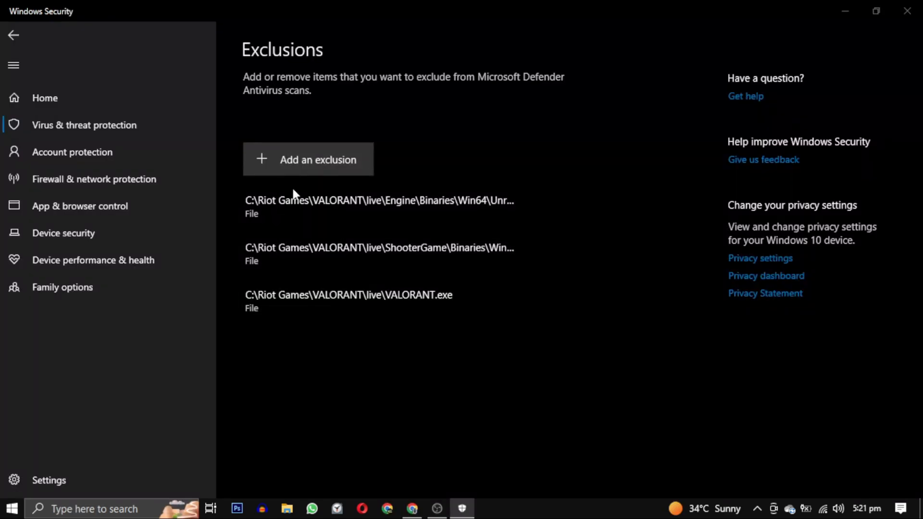
{"action": "left_click", "coordinate": [308, 159]}
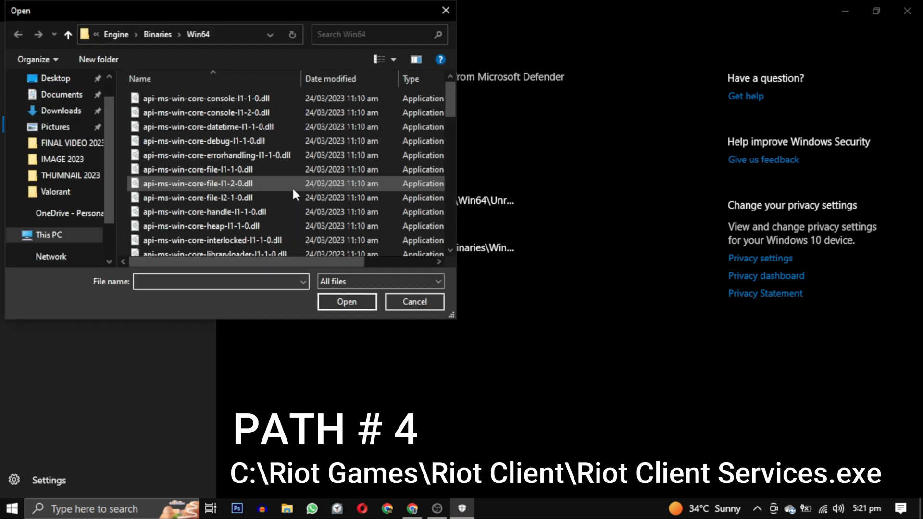
{"action": "left_click", "coordinate": [122, 35]}
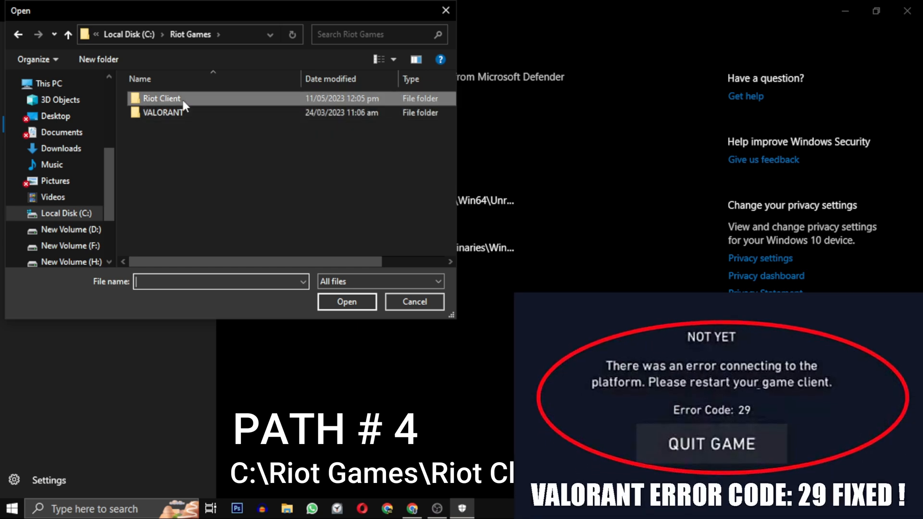
- Browse into C:\Riot Games\Riot Client to choose a Riot Client file for exclusion
{"action": "double_click", "coordinate": [162, 98]}
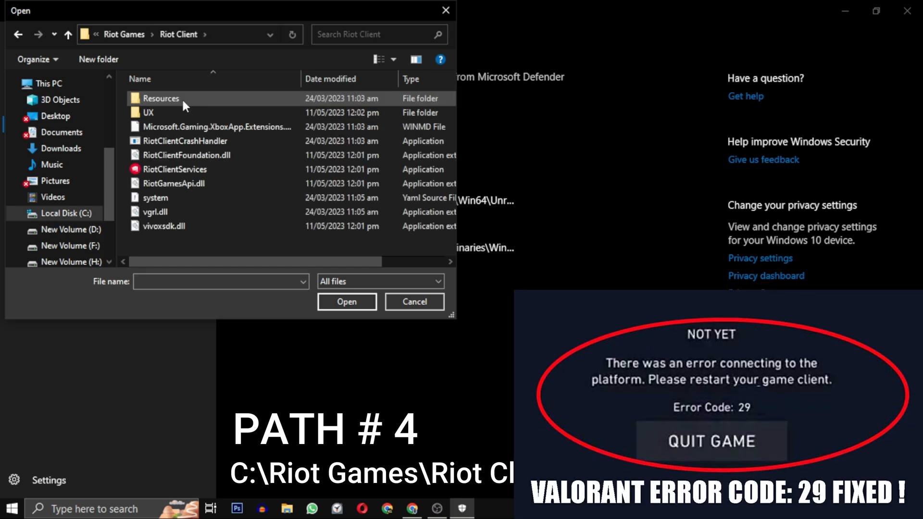
{"action": "left_click", "coordinate": [175, 170]}
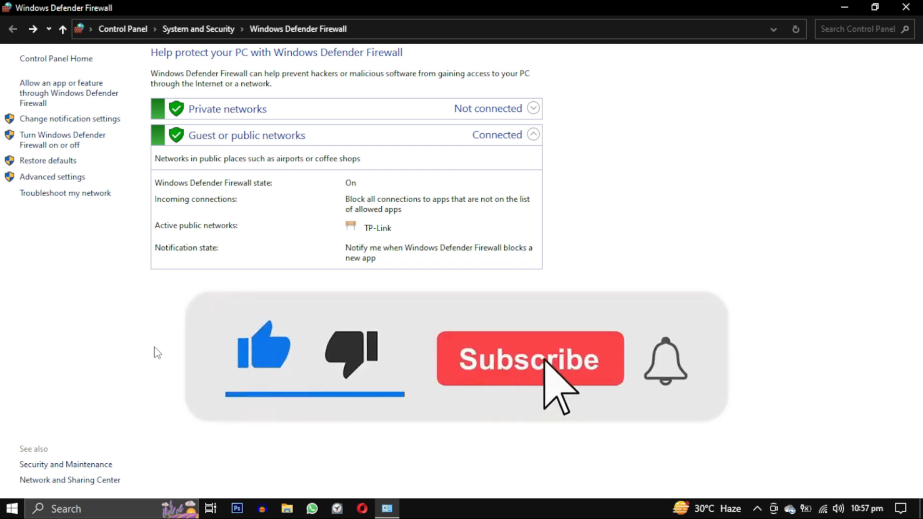
{"action": "left_click", "coordinate": [528, 357]}
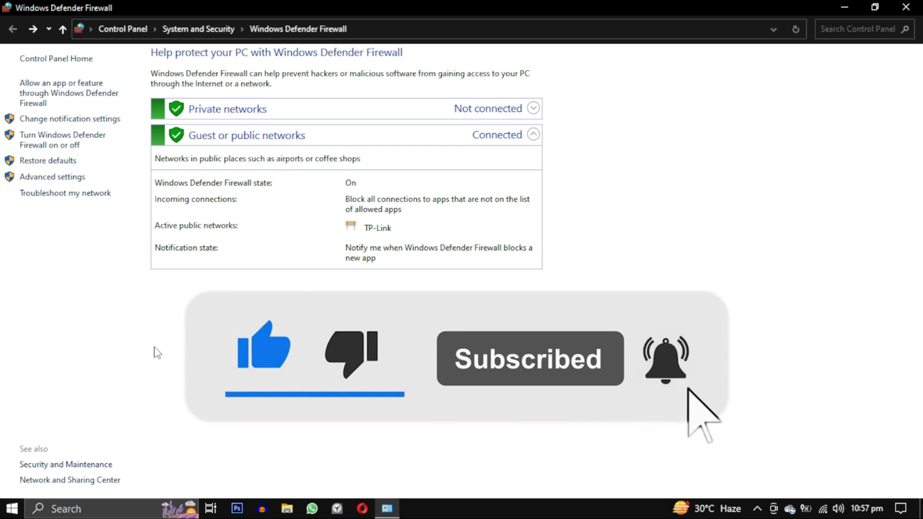